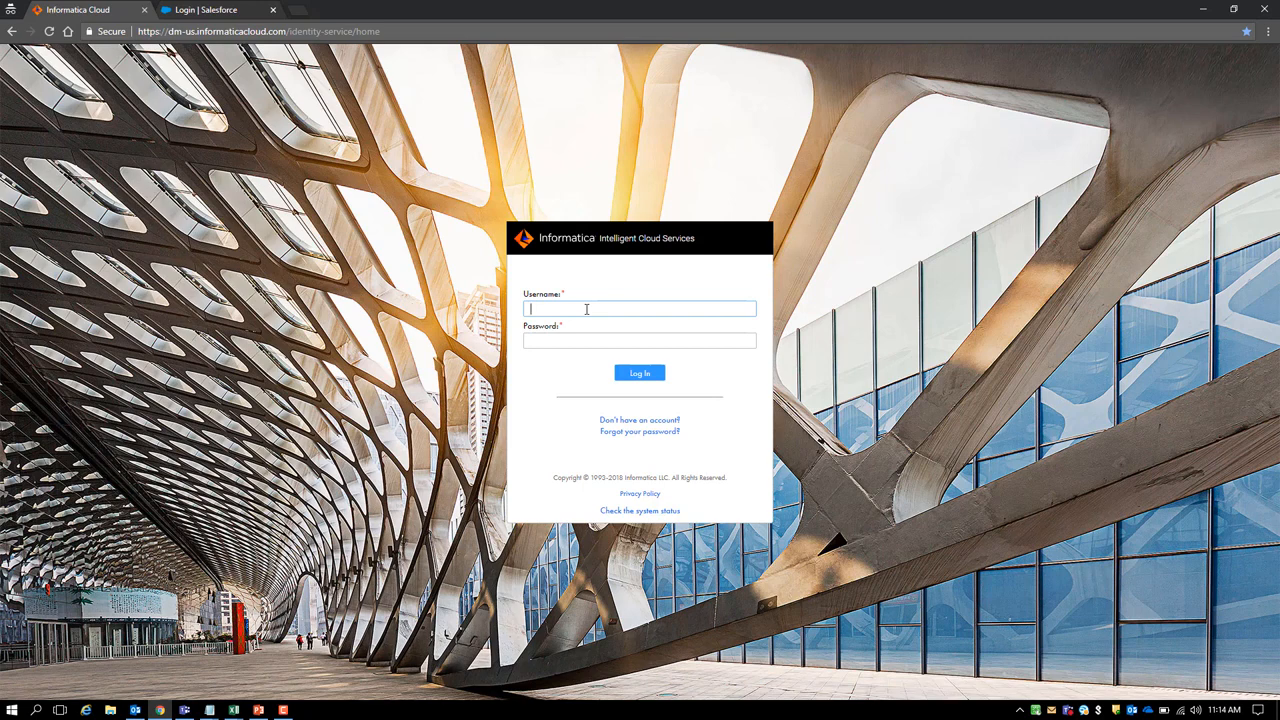
Log in to Informatica Cloud and open Application Integration to list all 28 projects.
text(so)
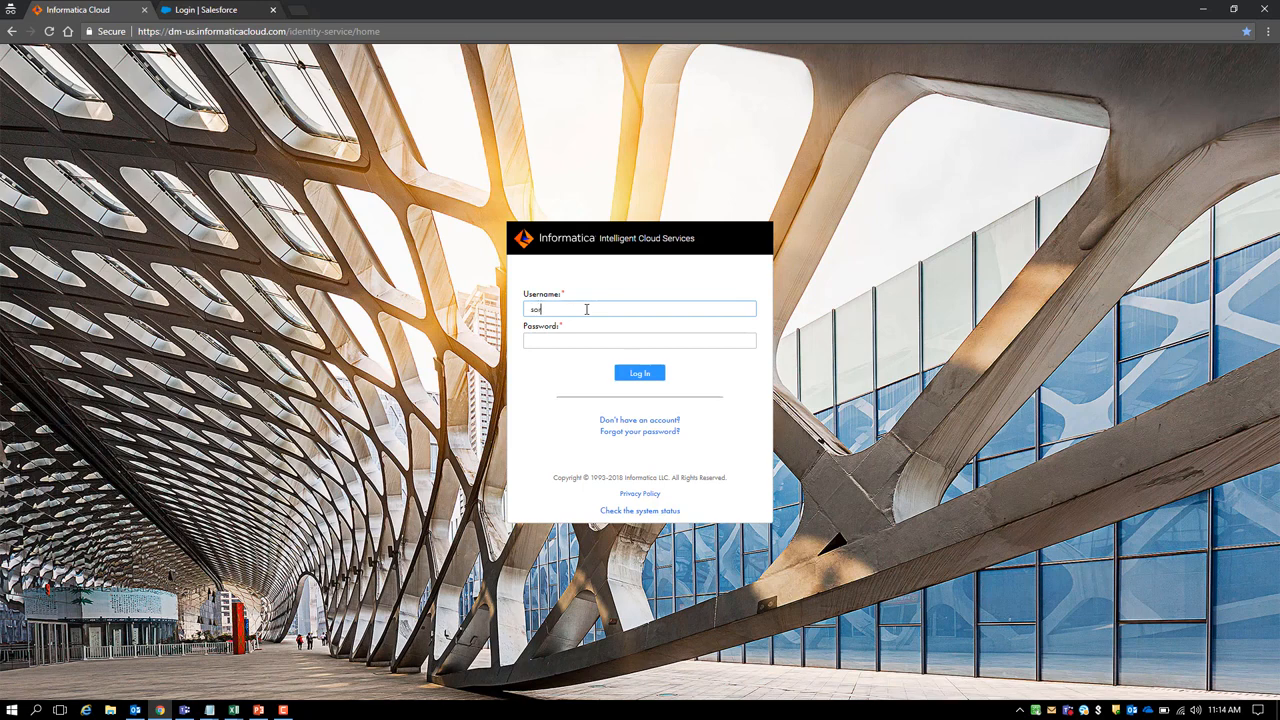
click(639, 372)
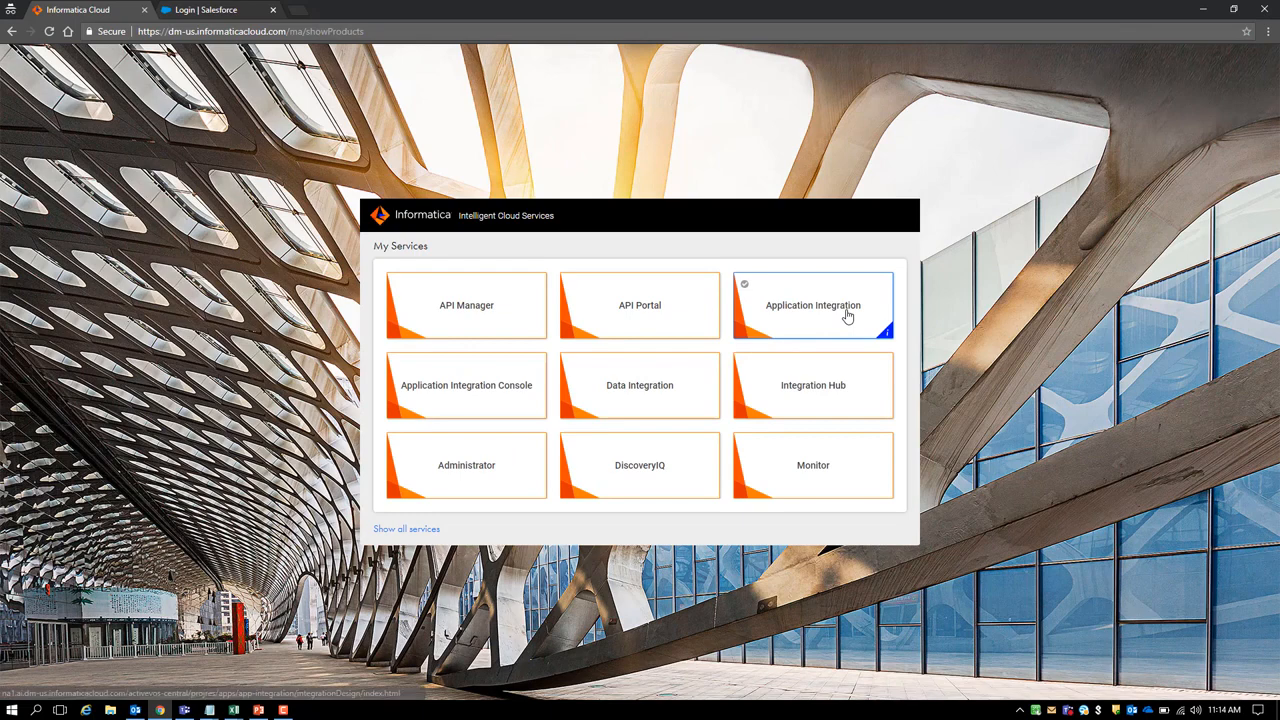
click(813, 305)
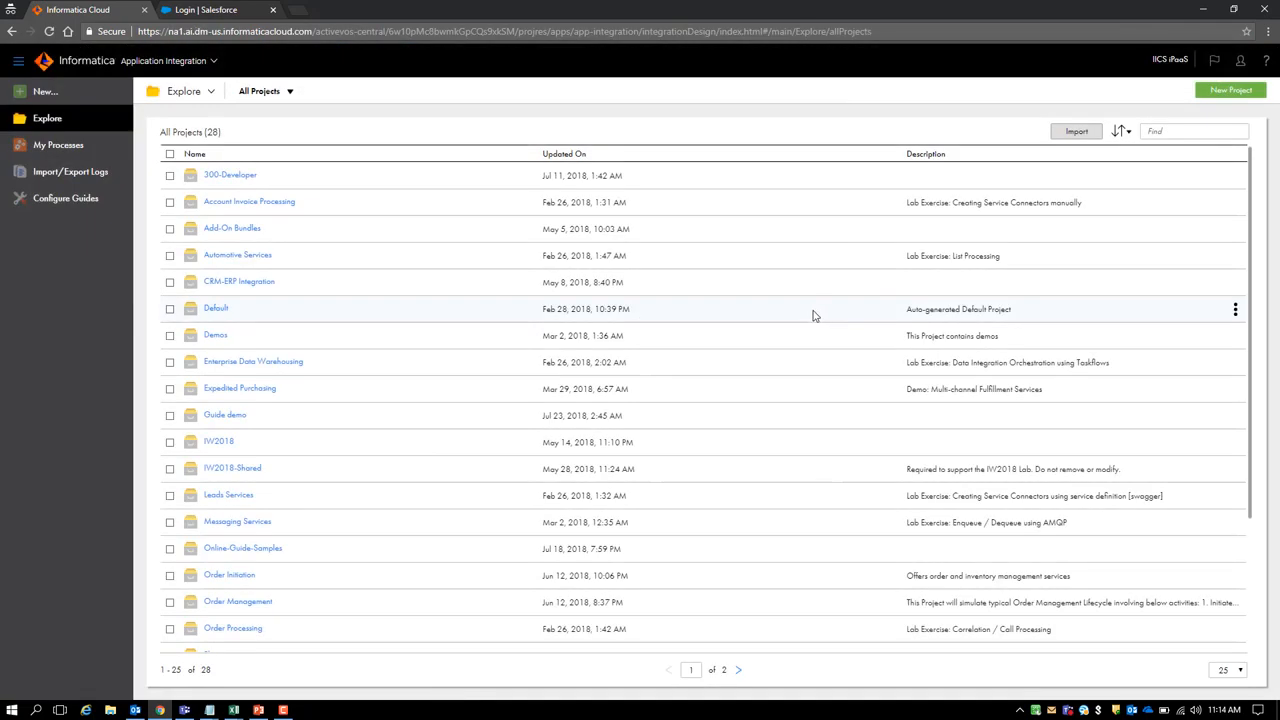
mouse_move(800, 313)
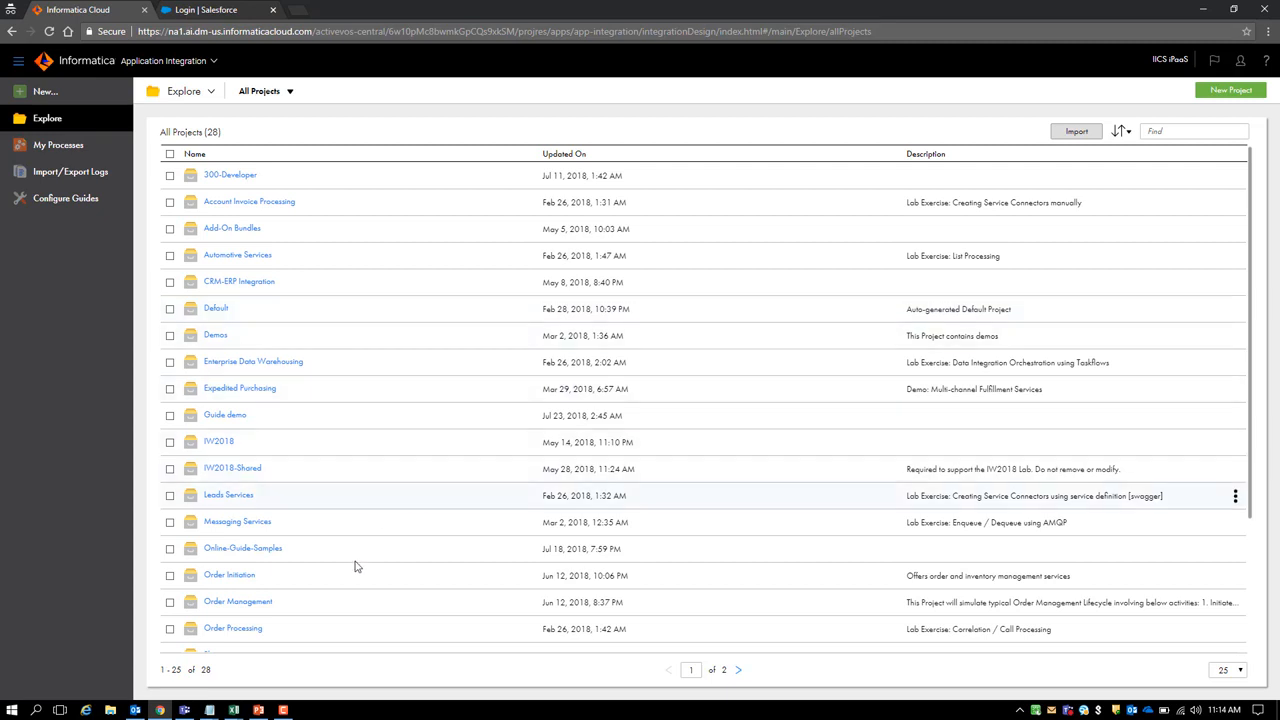
Open the Online-Guide-Samples project and its Close Lead guide in the designer.
double_click(243, 547)
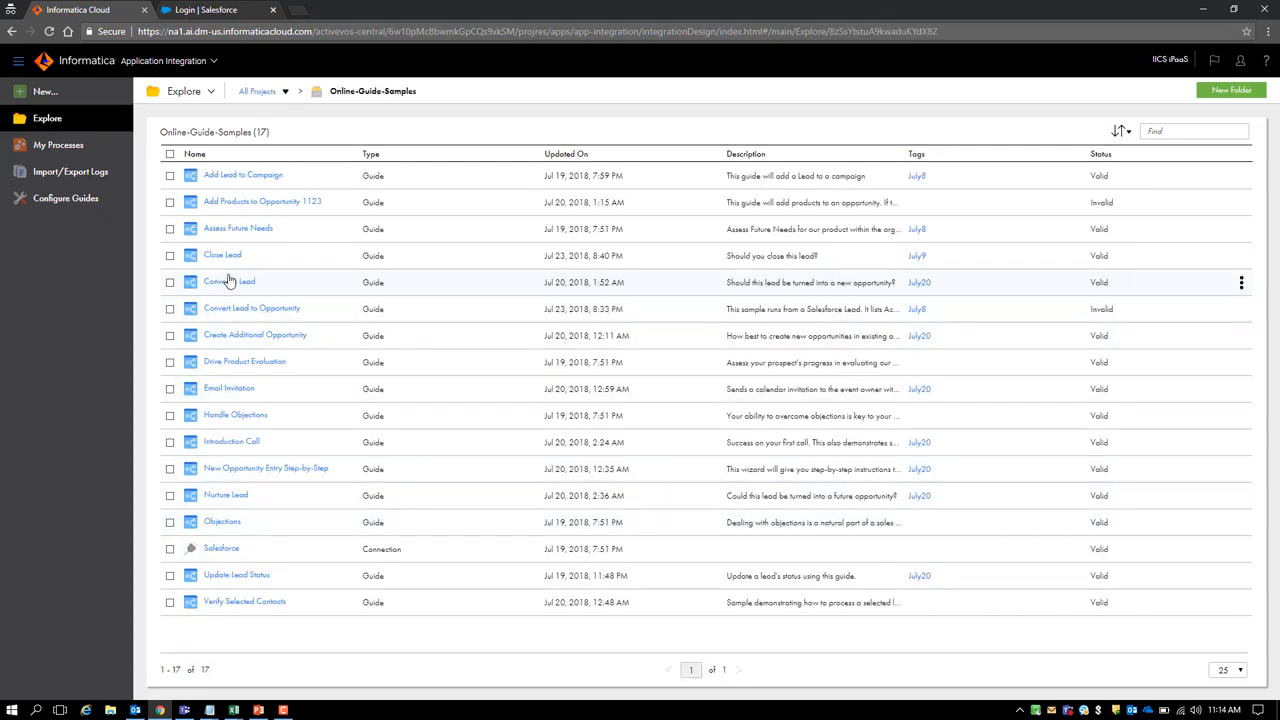
double_click(222, 255)
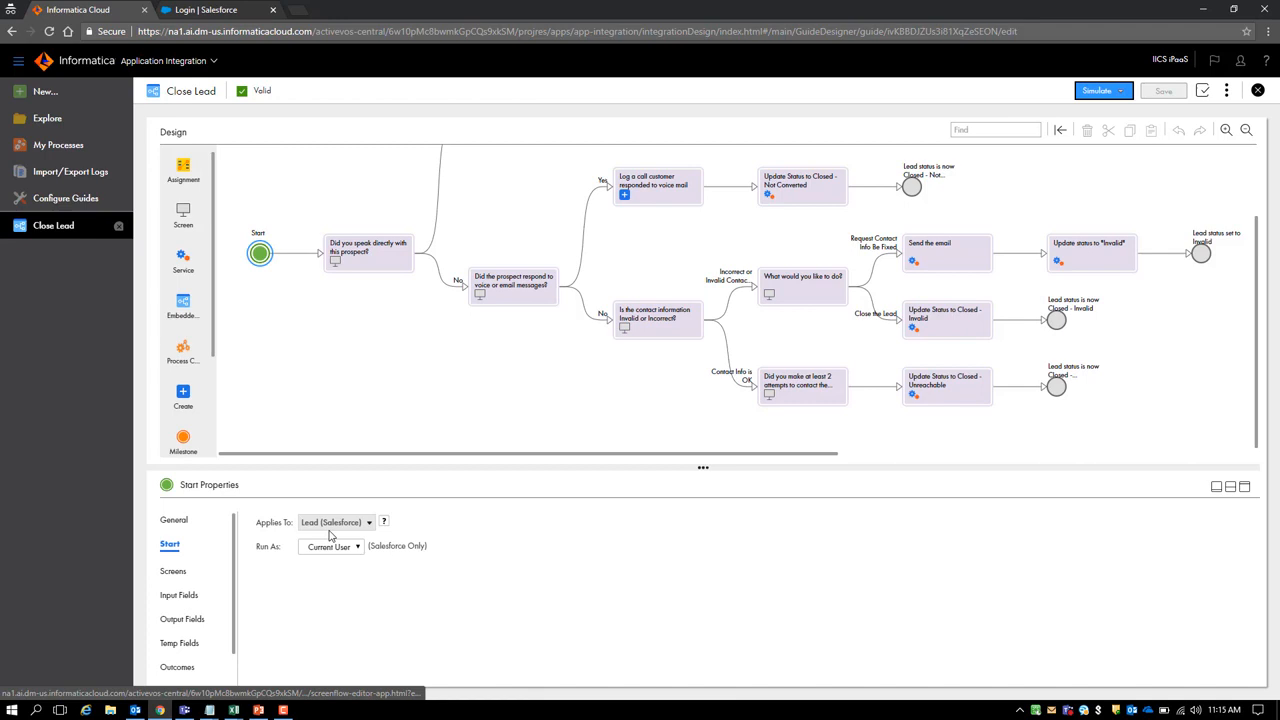
Note Applies To: Lead (Salesforce), then select the 'Did you speak directly with this prospect?' step.
click(335, 522)
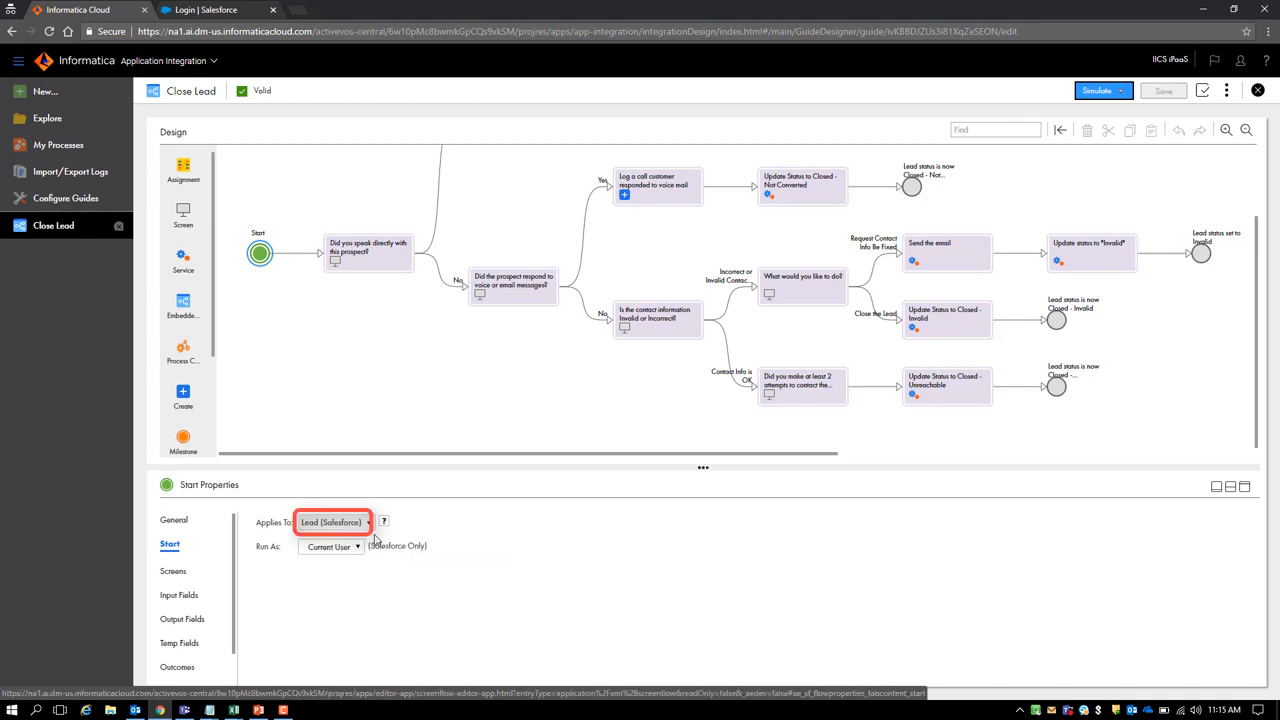
mouse_move(422, 544)
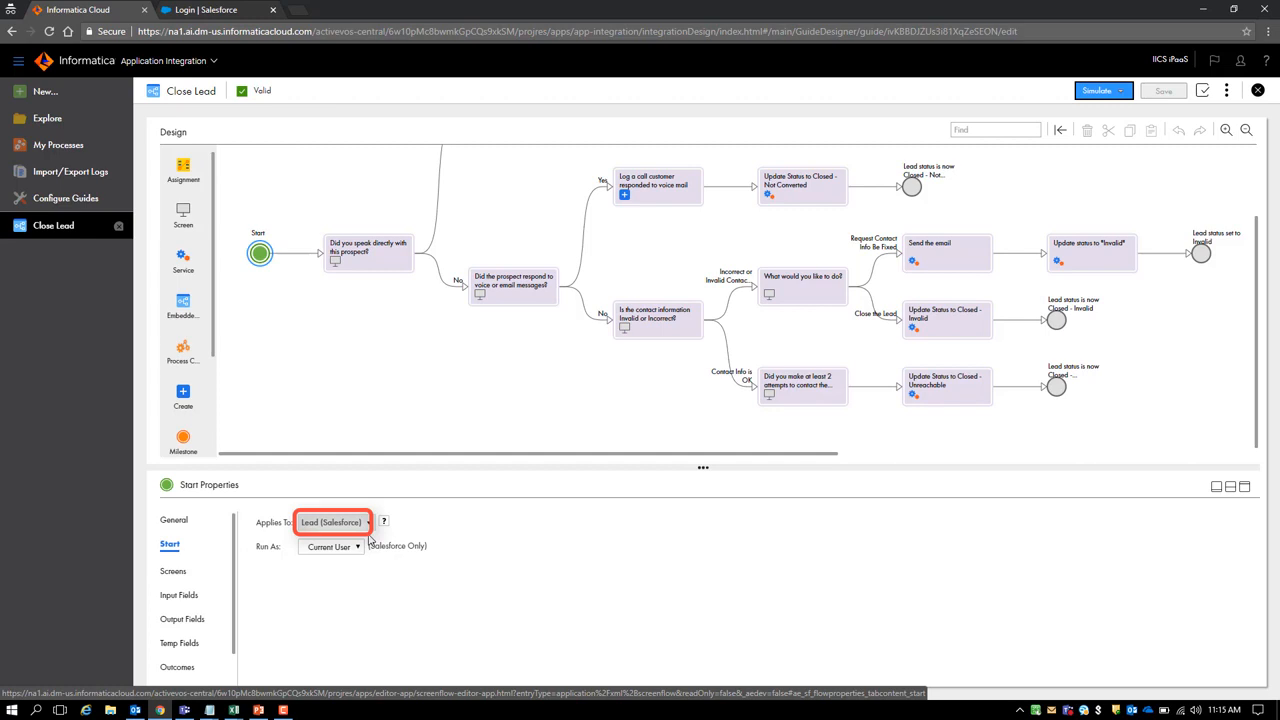
mouse_move(377, 537)
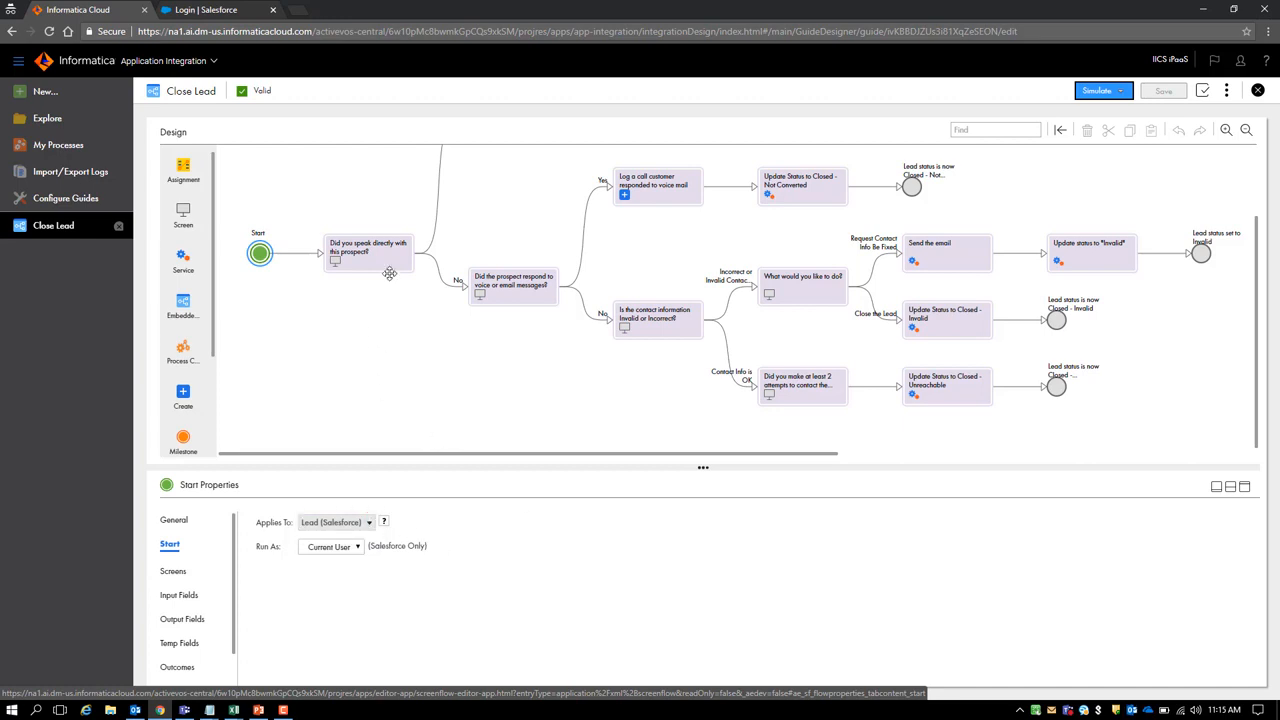
click(368, 252)
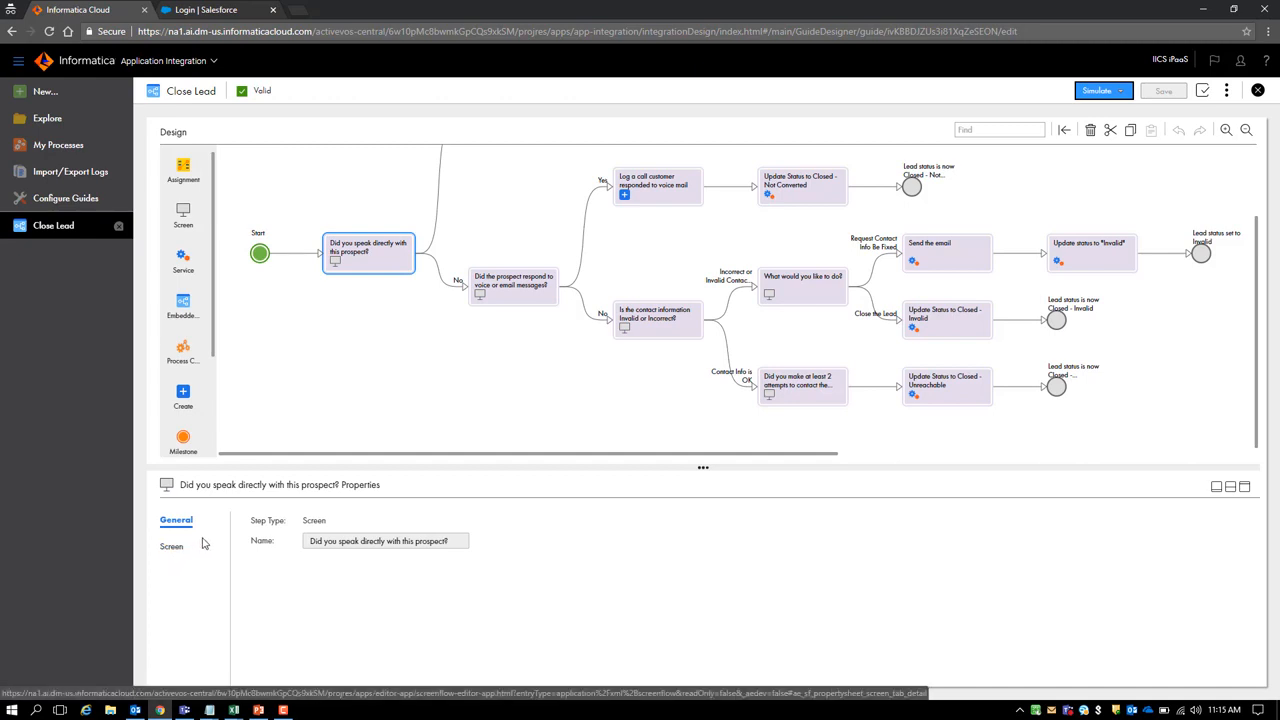
Review the first question's screen, then select 'Log a call customer responded to voice mail'.
click(171, 546)
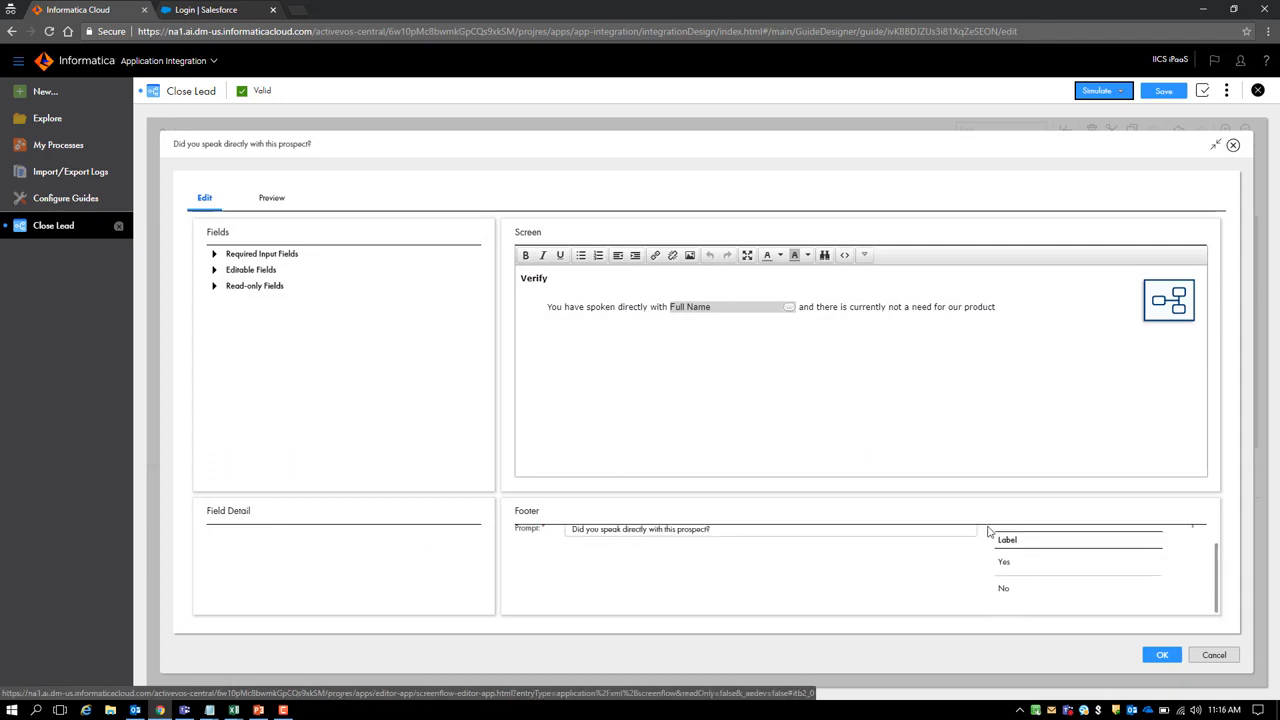
click(1233, 145)
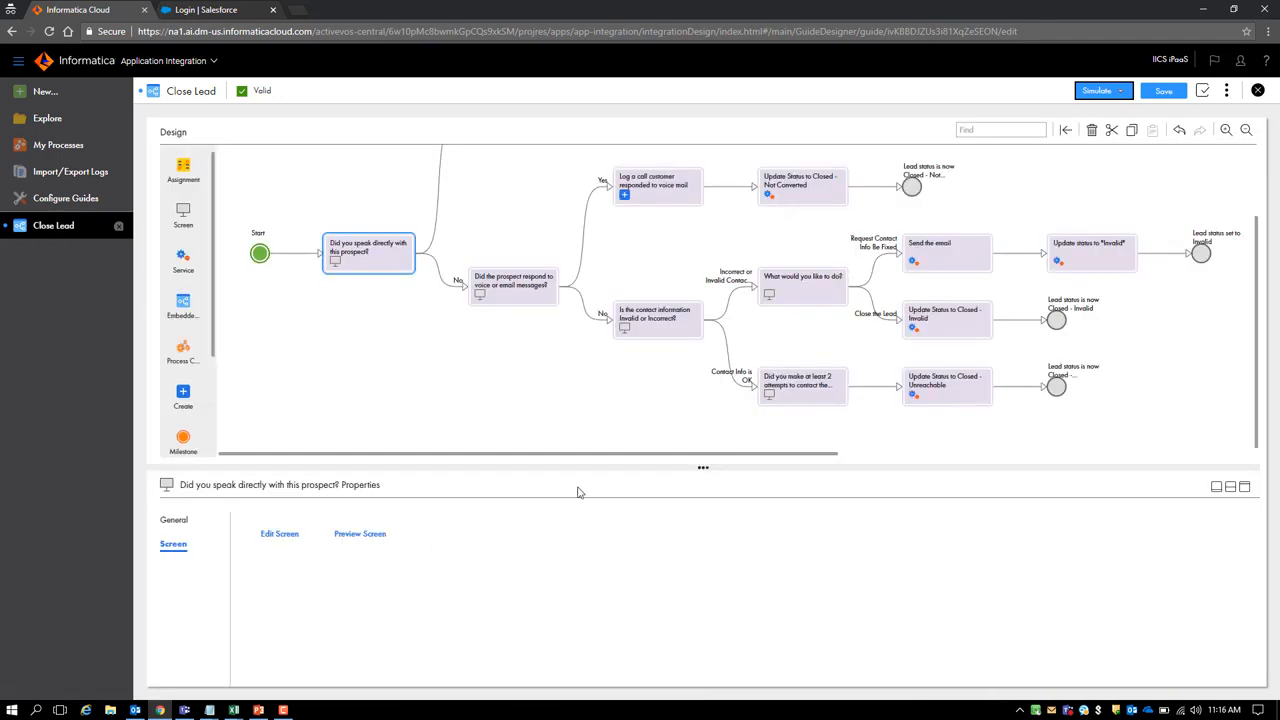
click(513, 285)
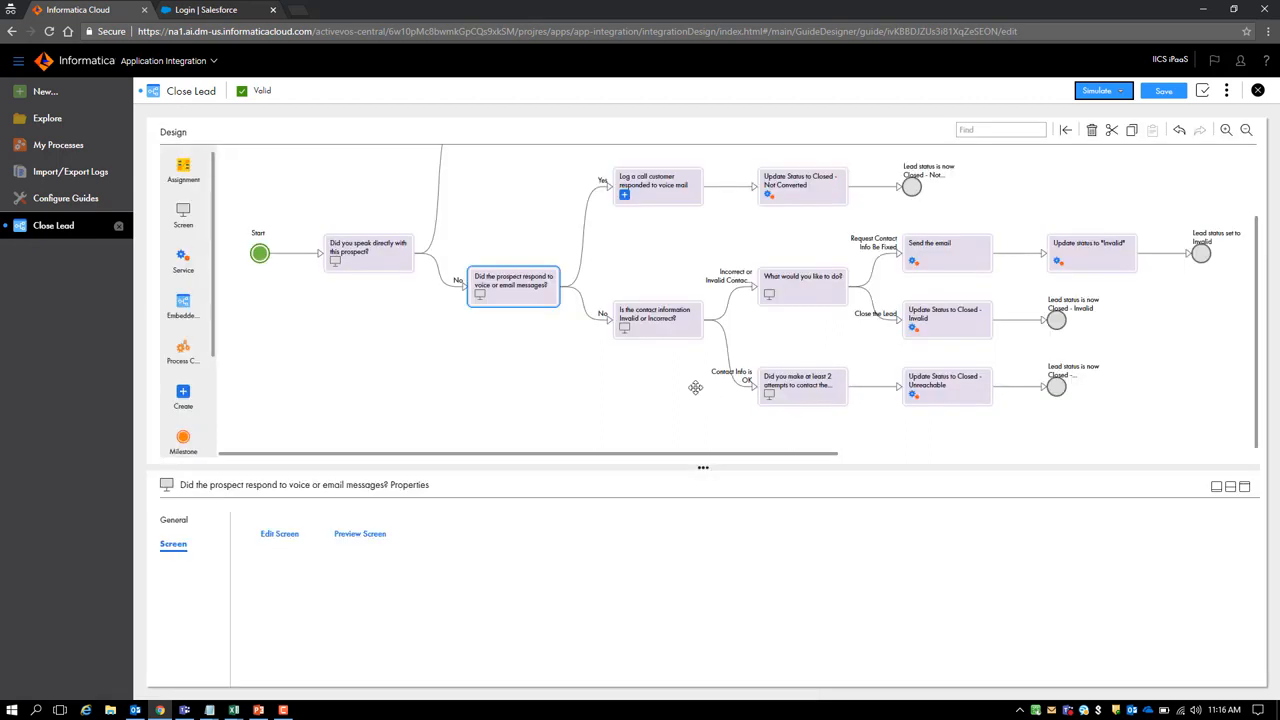
mouse_move(690, 383)
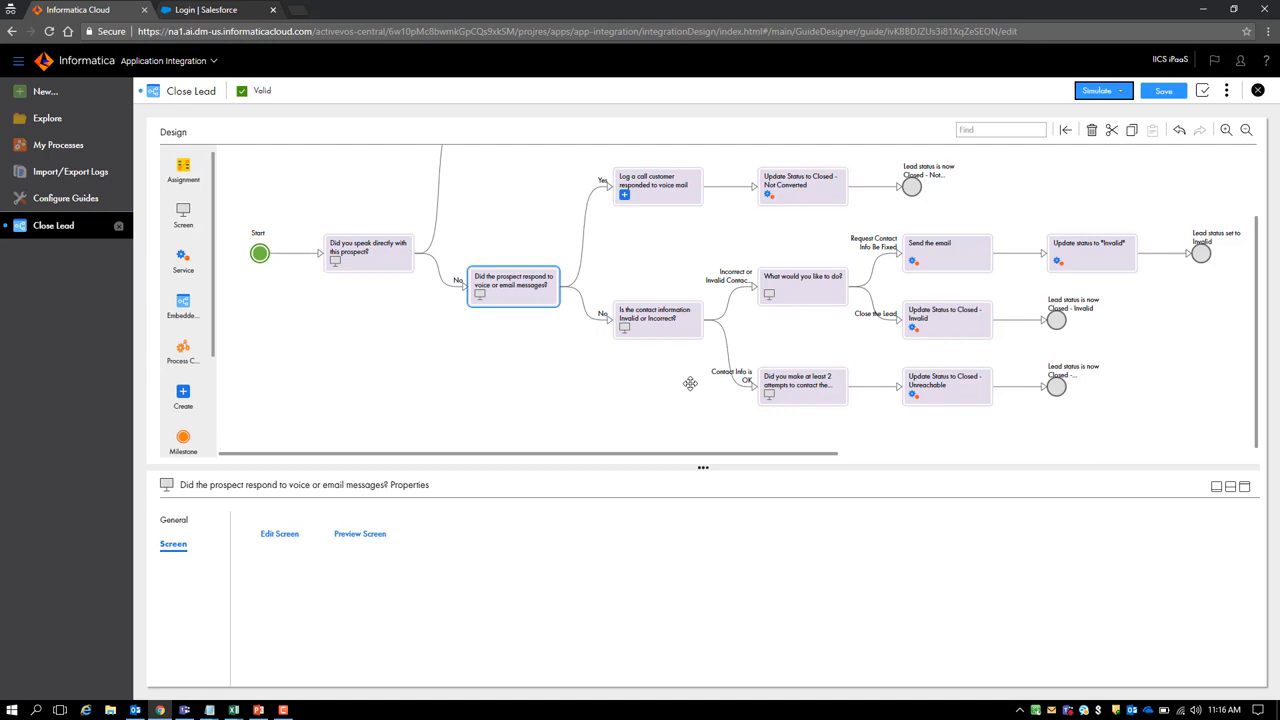
mouse_move(696, 223)
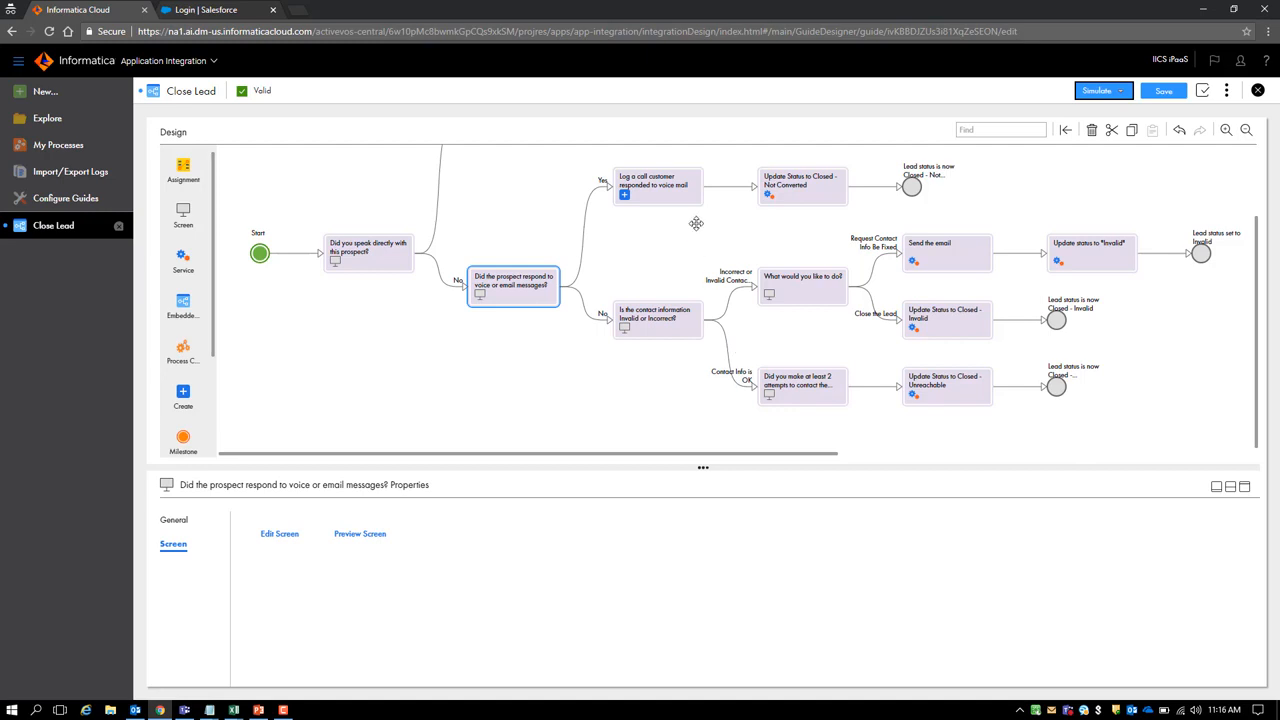
click(658, 186)
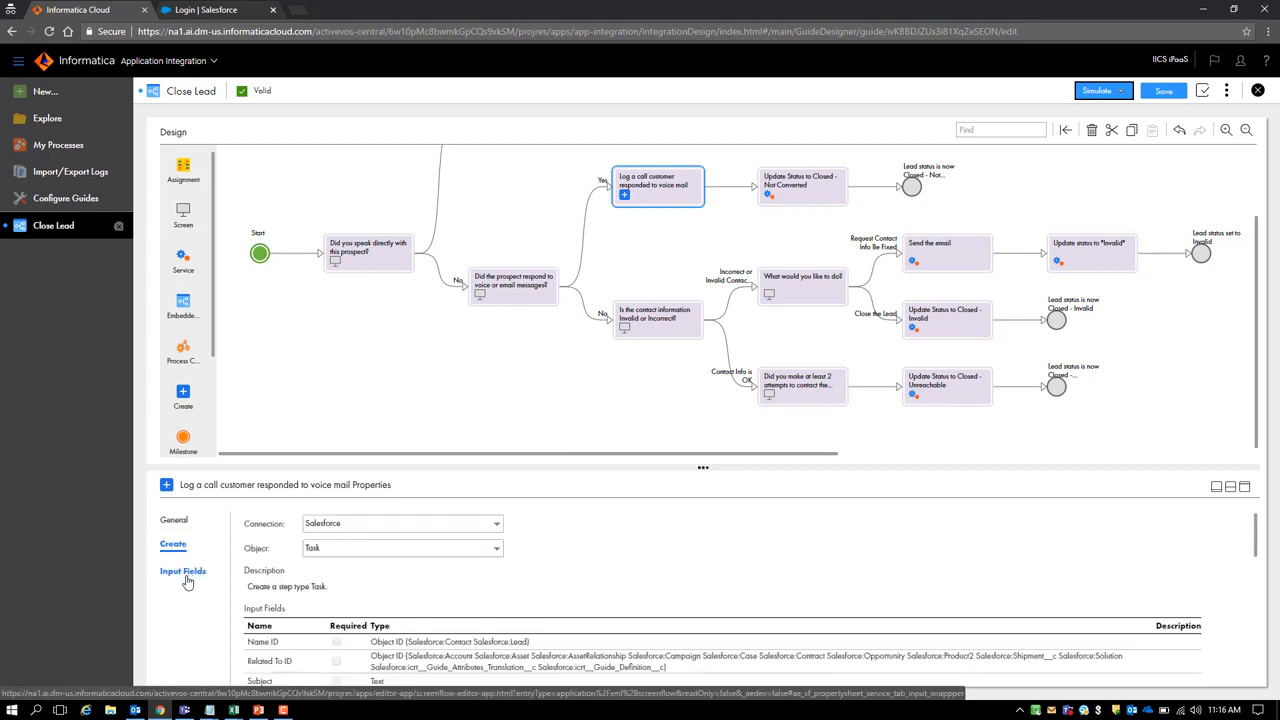
Verify the update step's input fields set Status to 'Closed - Not Converted', then go to Salesforce login.
click(183, 571)
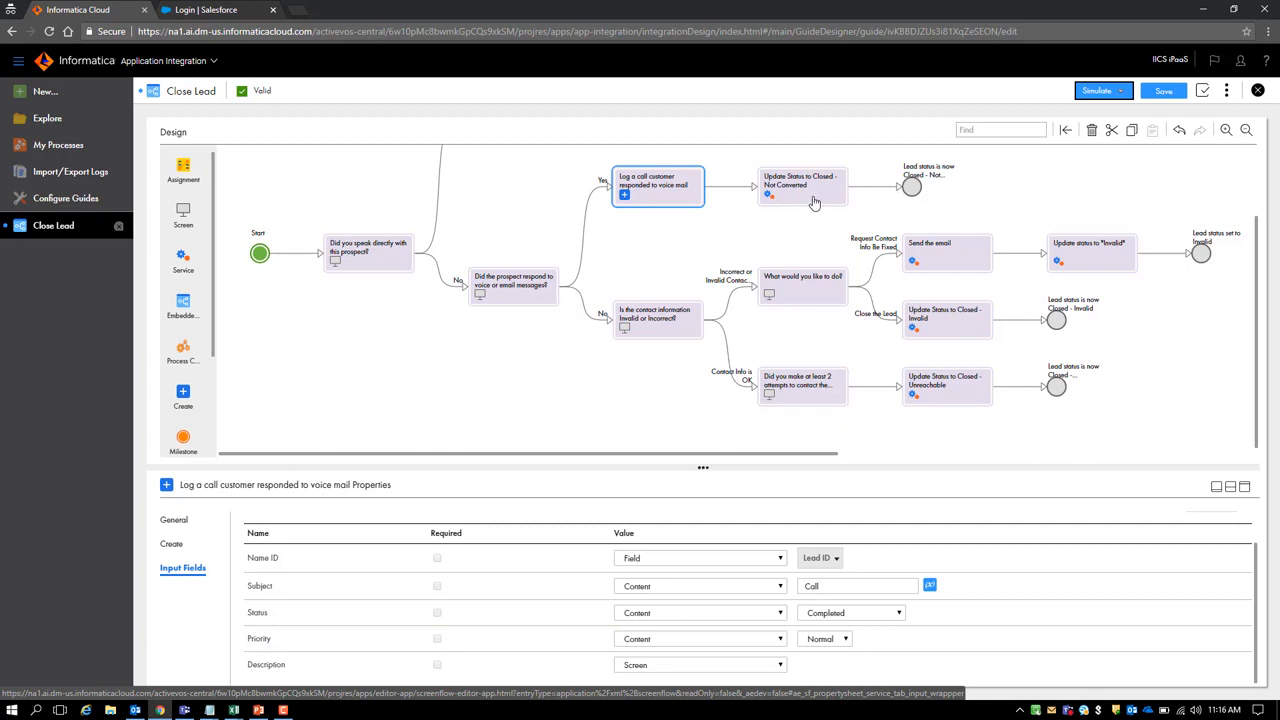
click(801, 186)
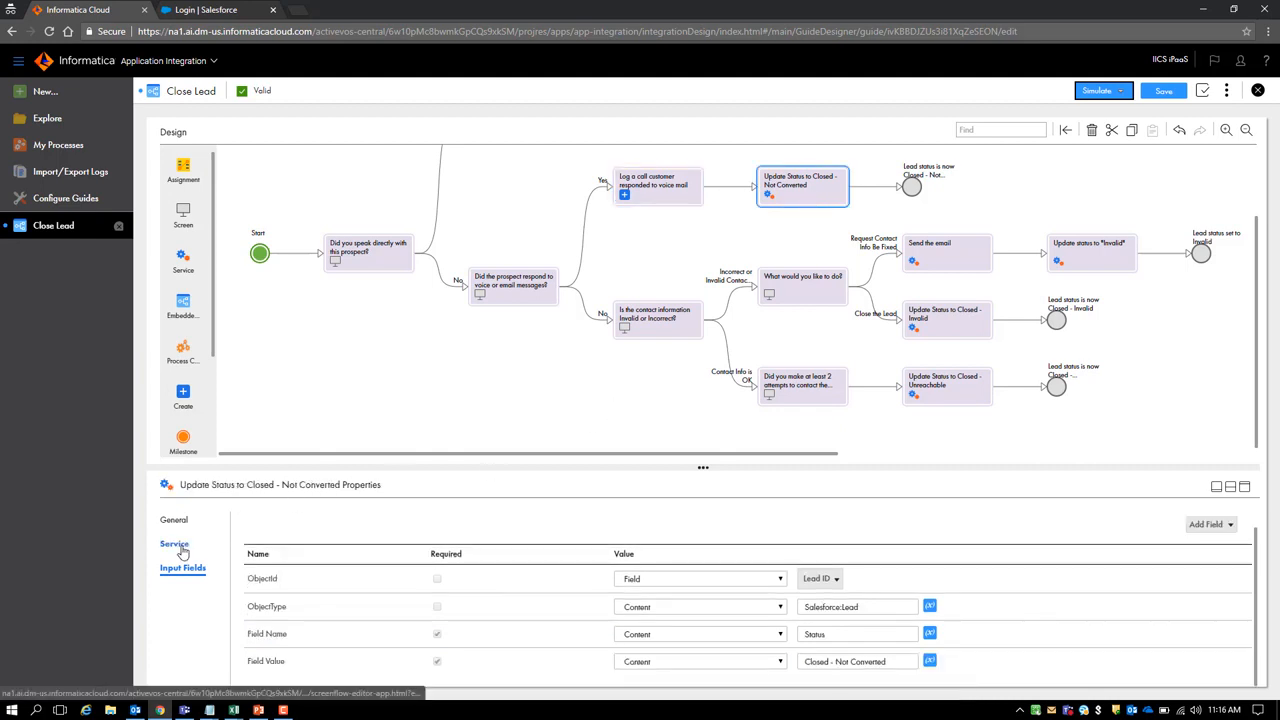
click(174, 543)
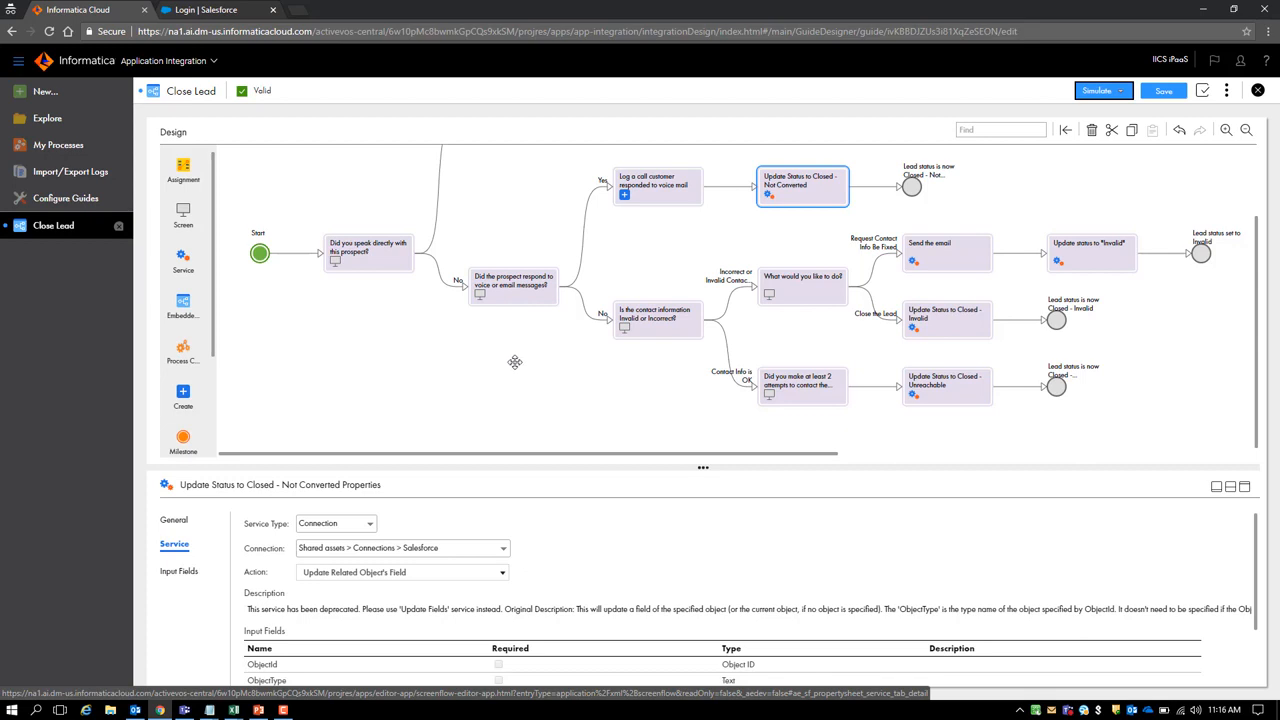
mouse_move(150, 601)
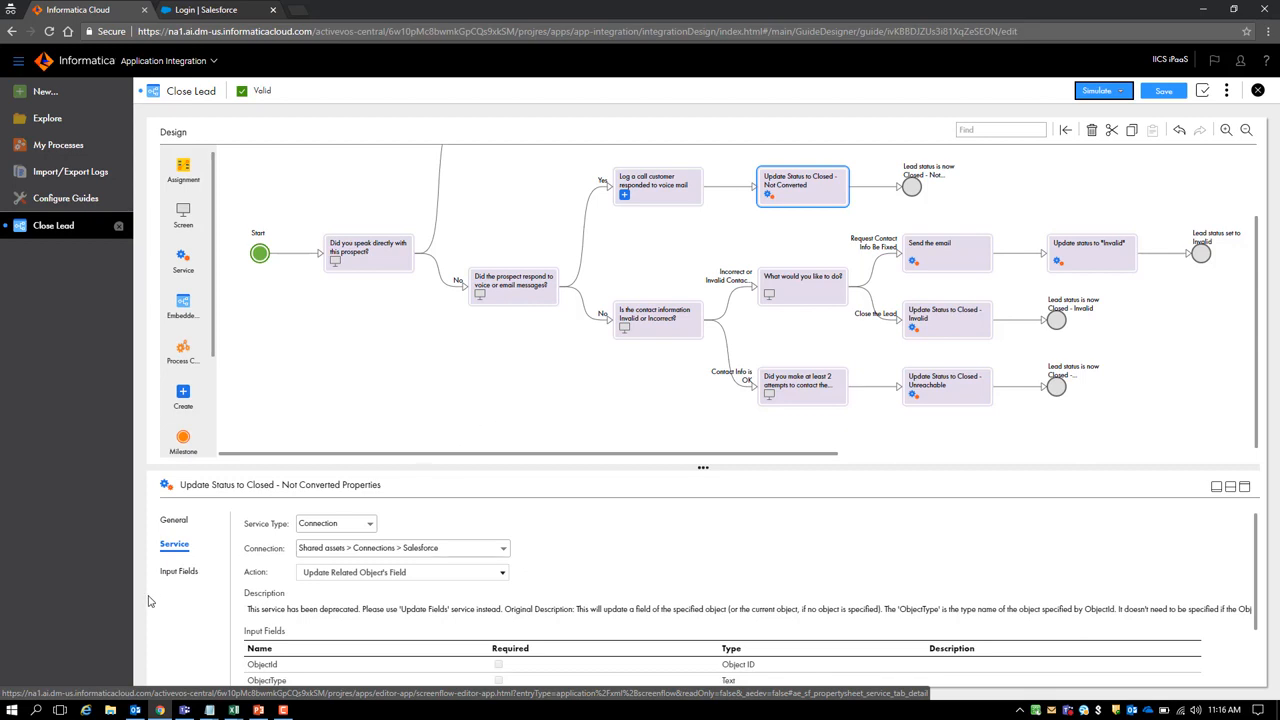
click(183, 568)
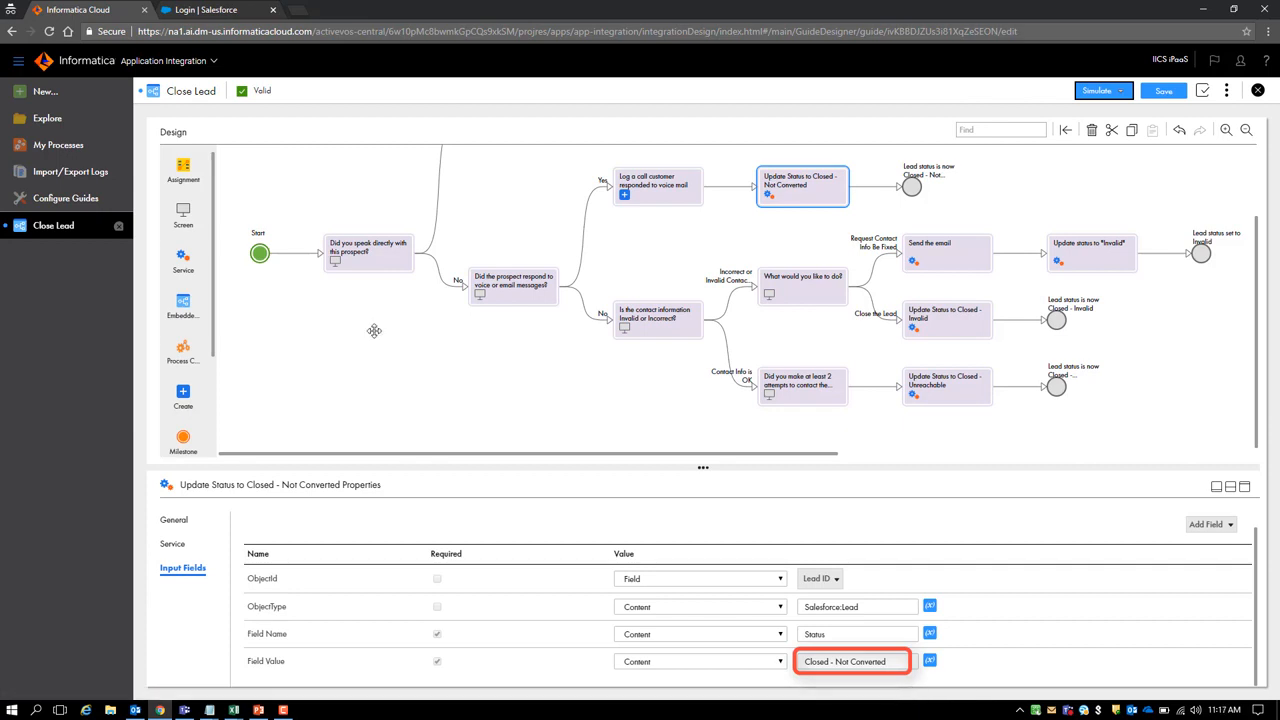
click(207, 9)
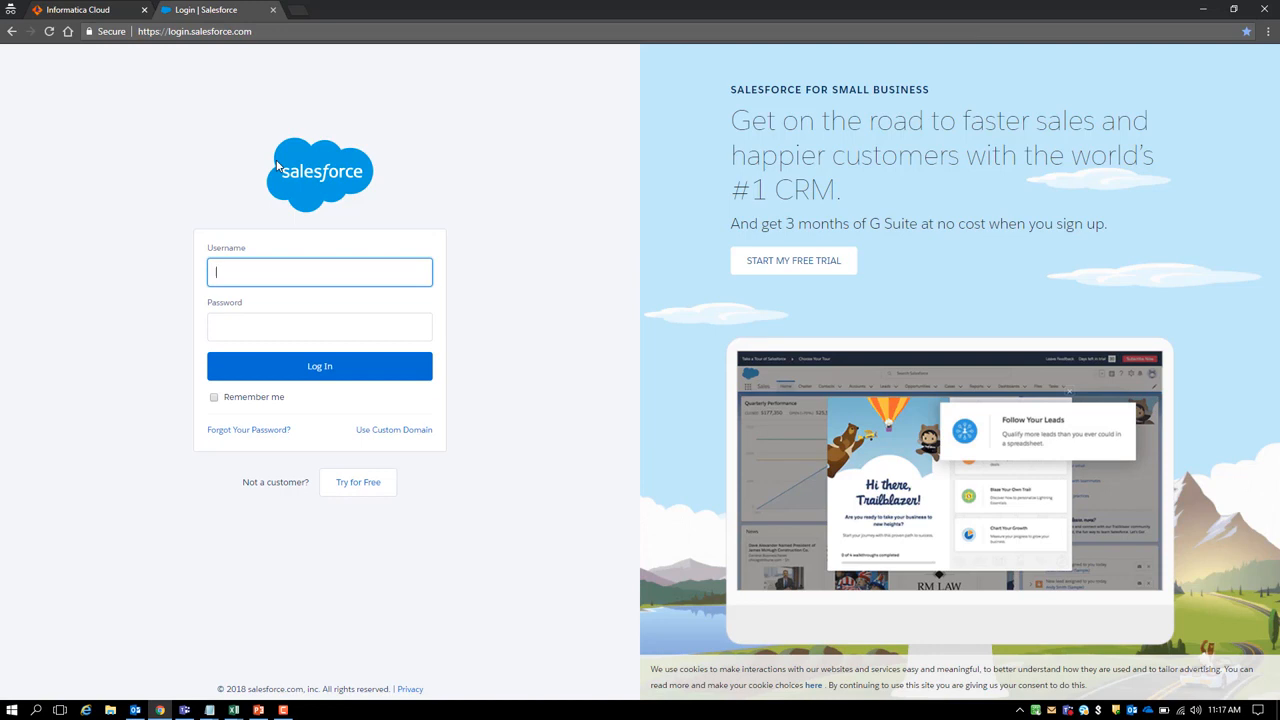
click(319, 365)
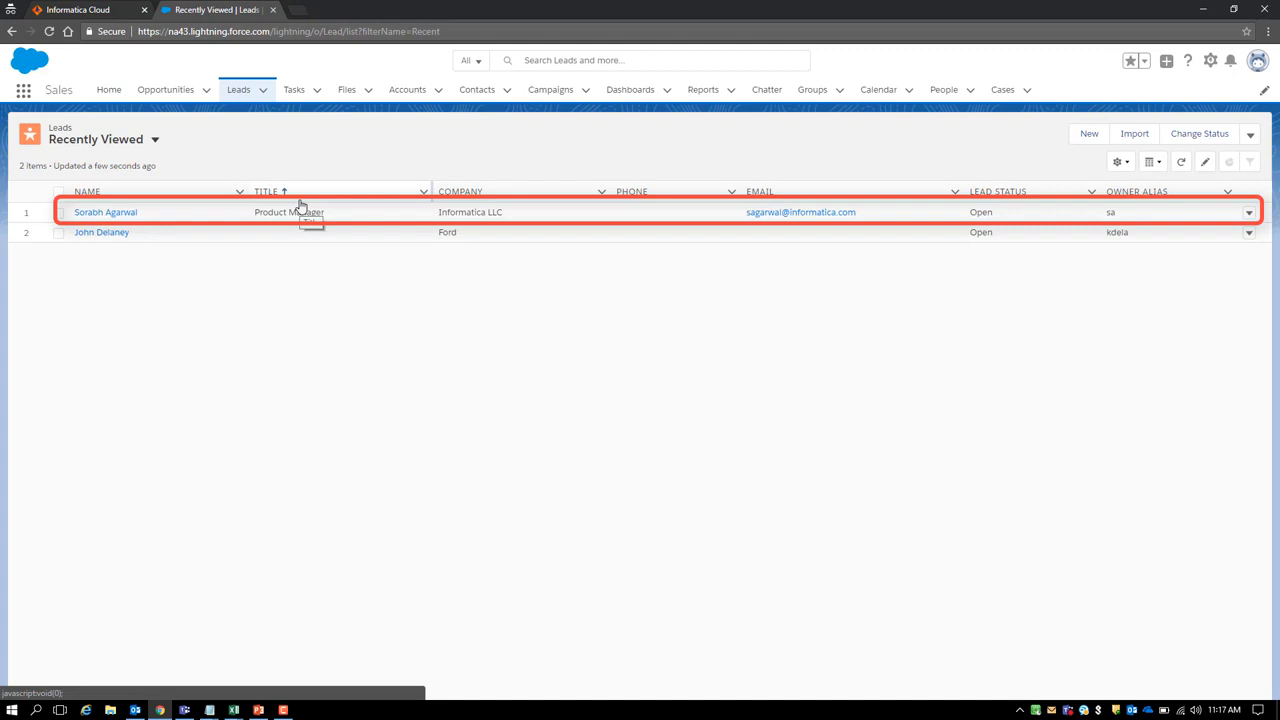
click(105, 212)
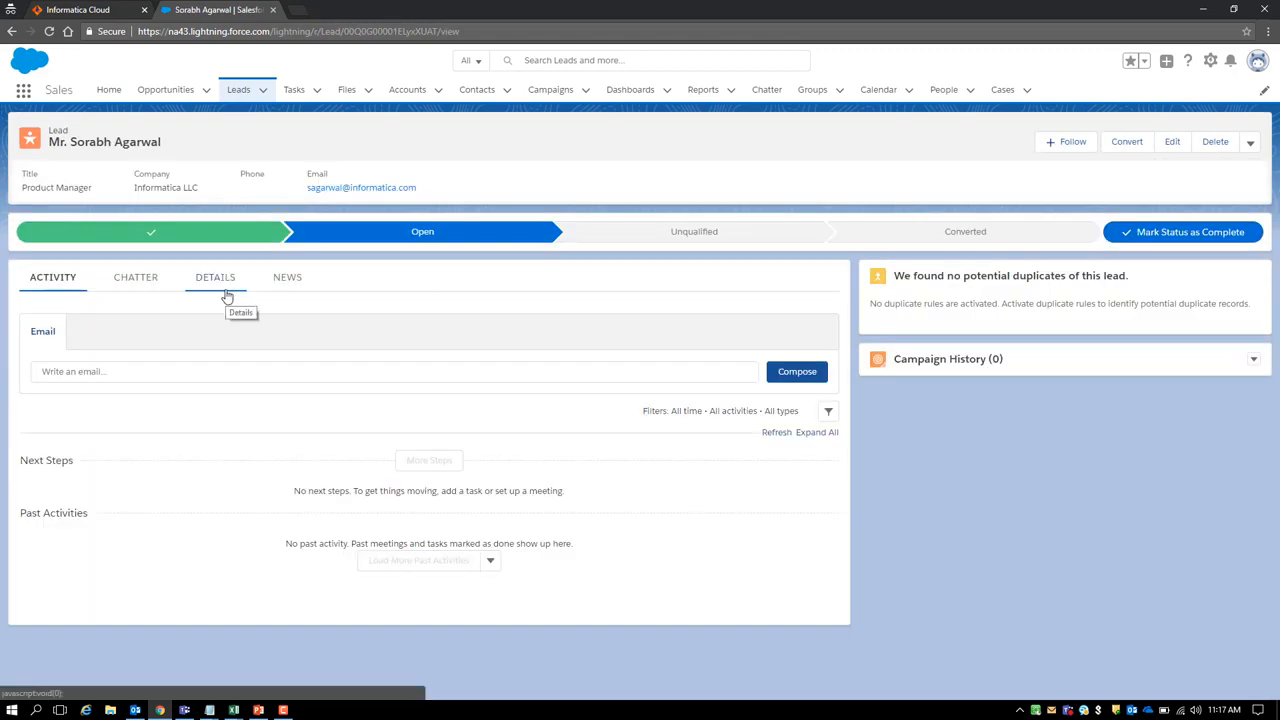
click(214, 277)
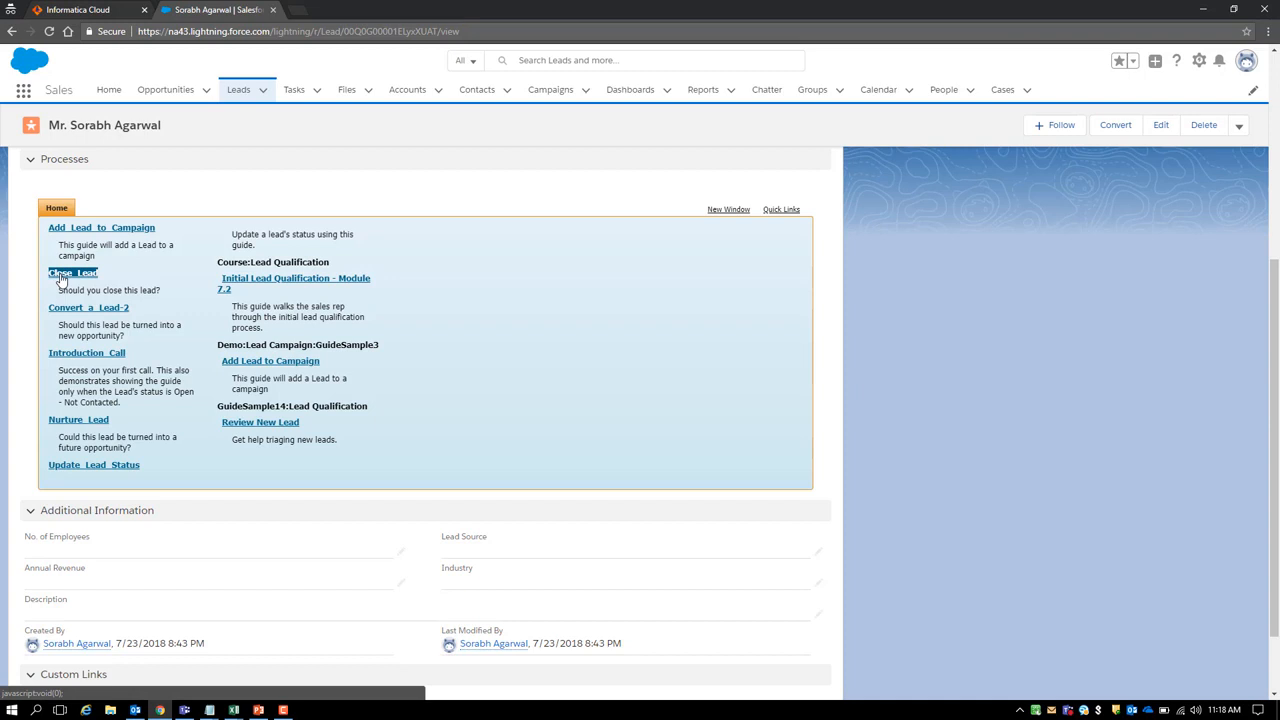
Run Close_Lead answering Yes with description 'Setting up another call with customer later on', then close it.
click(73, 272)
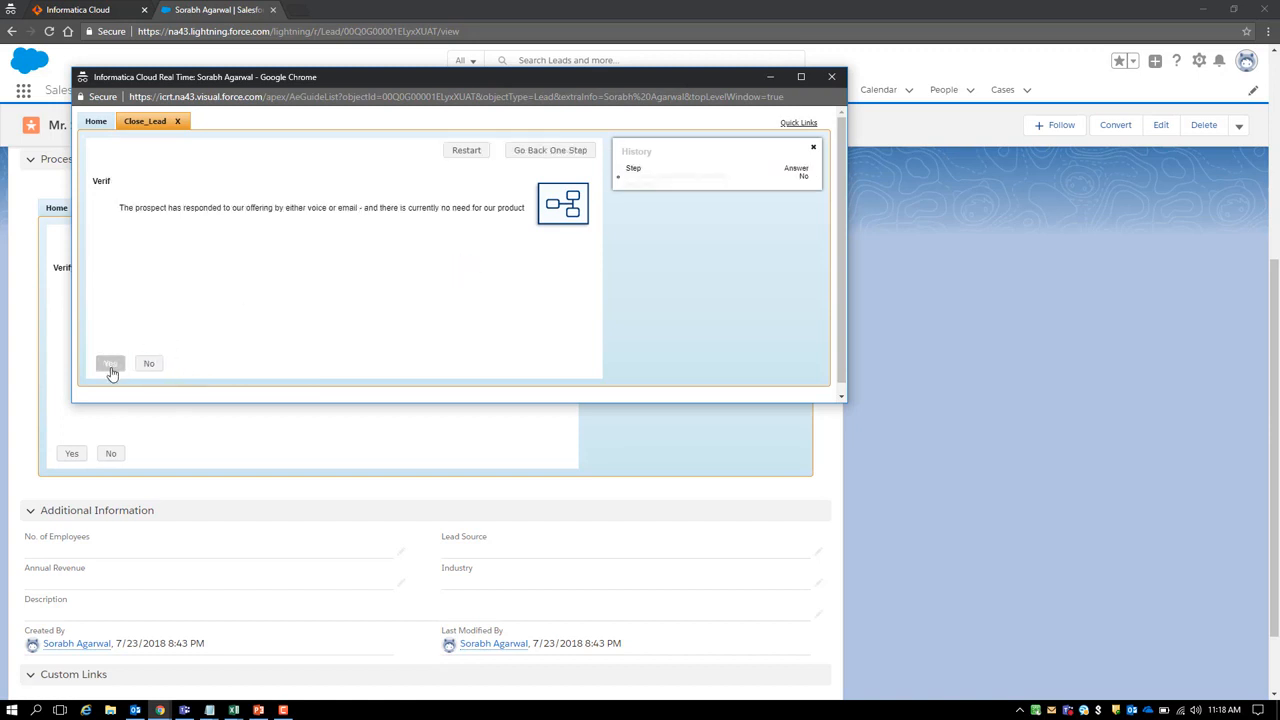
click(110, 363)
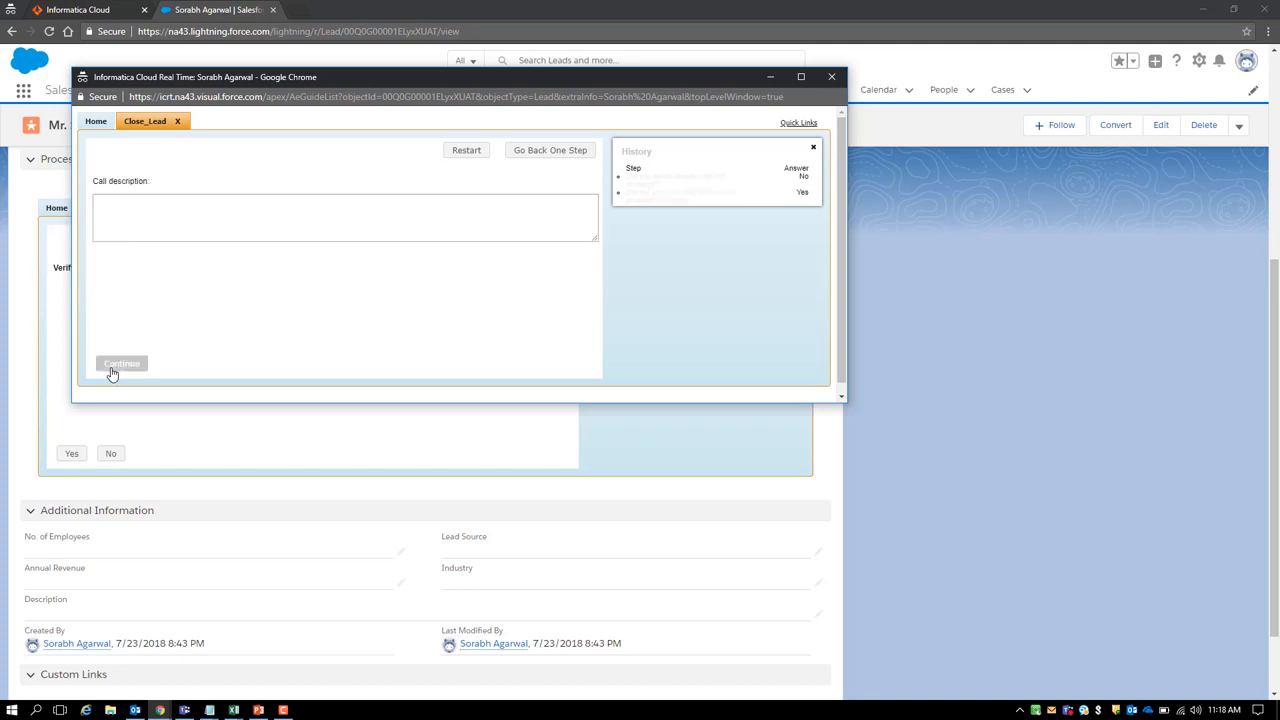
click(345, 217)
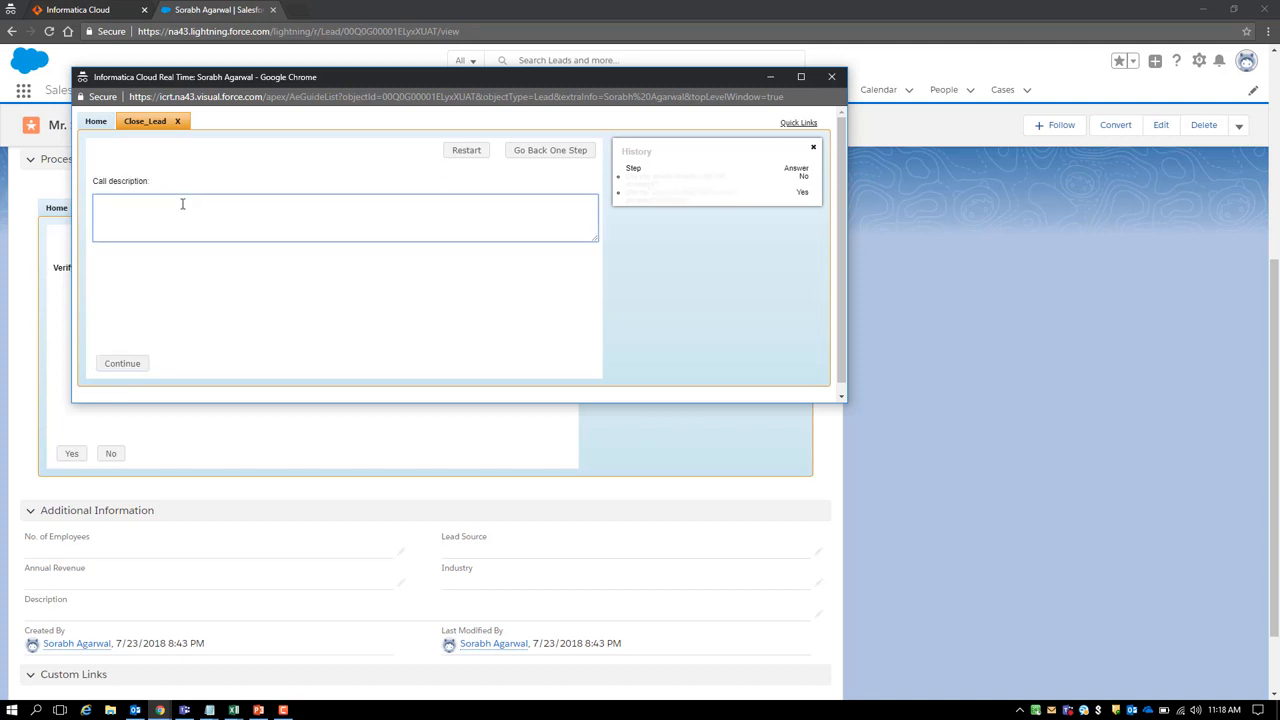
text(Setting up another call with customer later on)
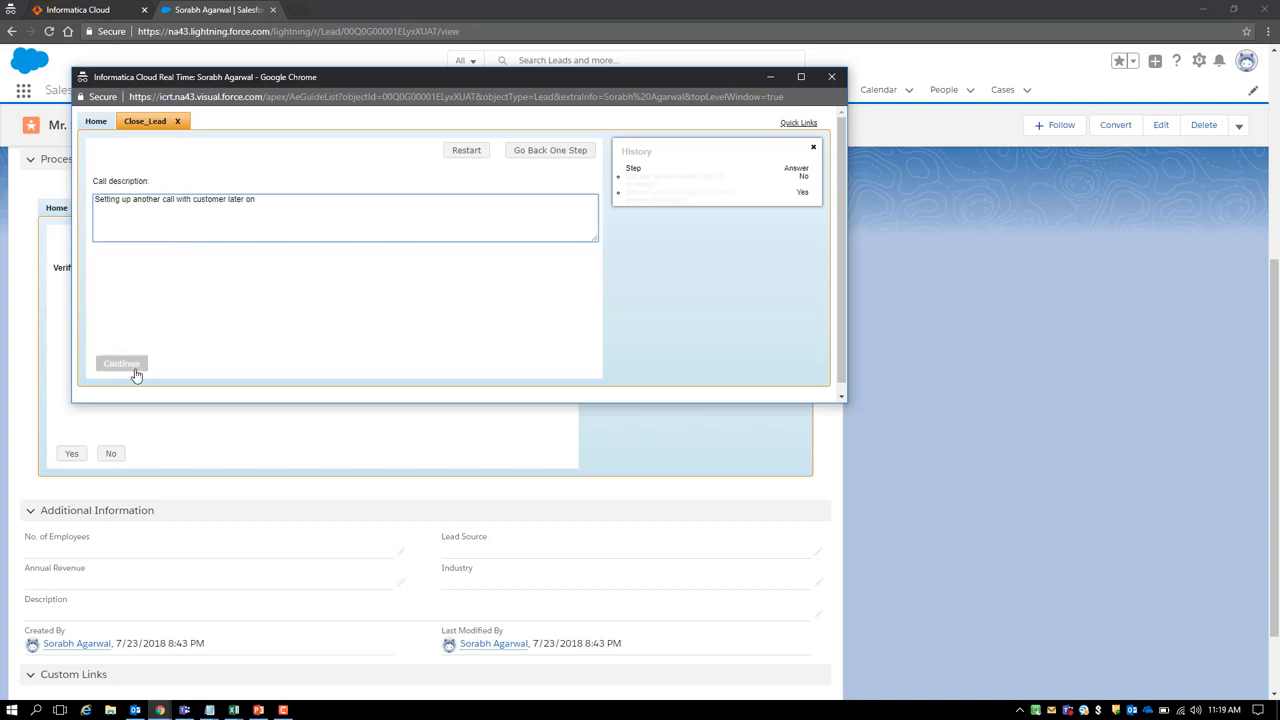
click(121, 363)
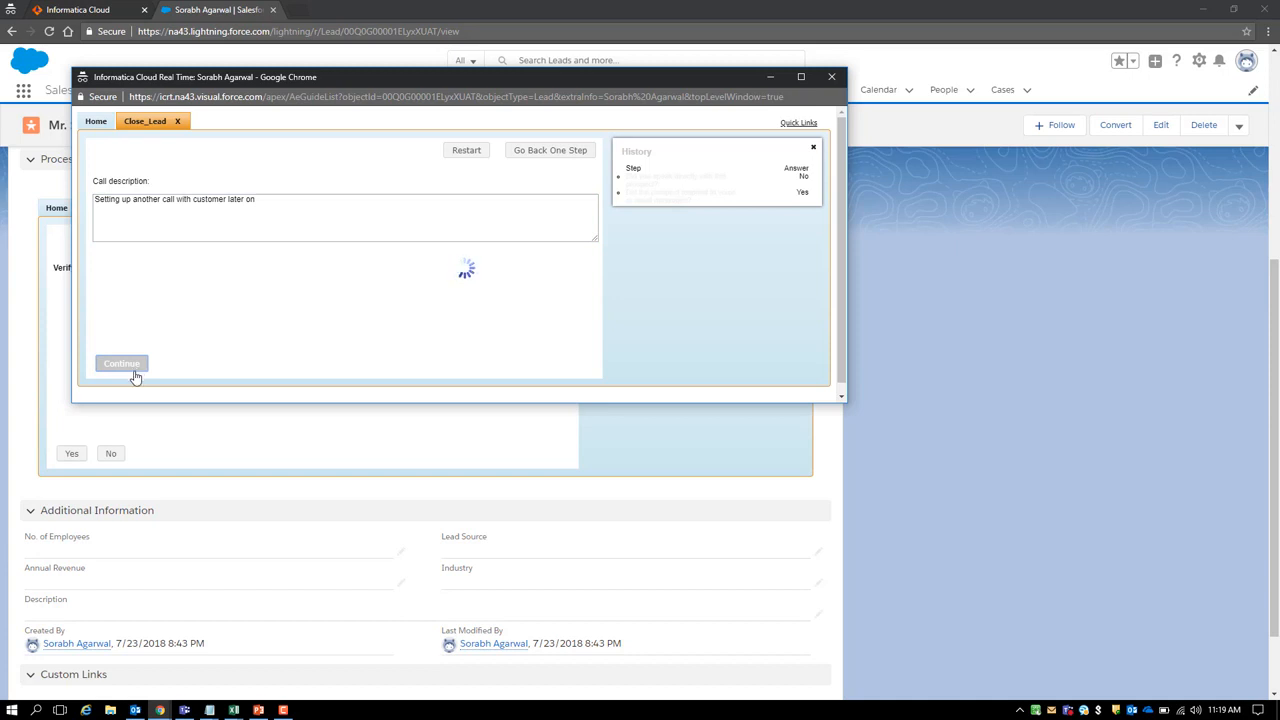
click(121, 363)
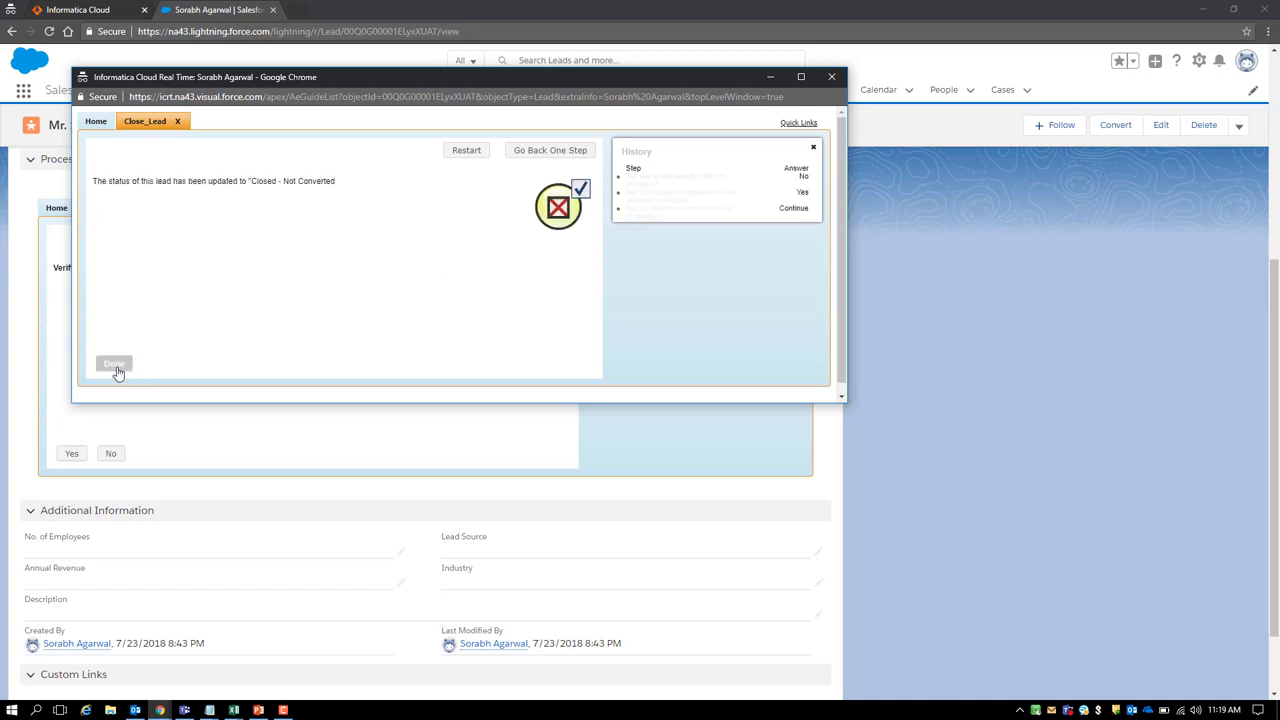
click(114, 363)
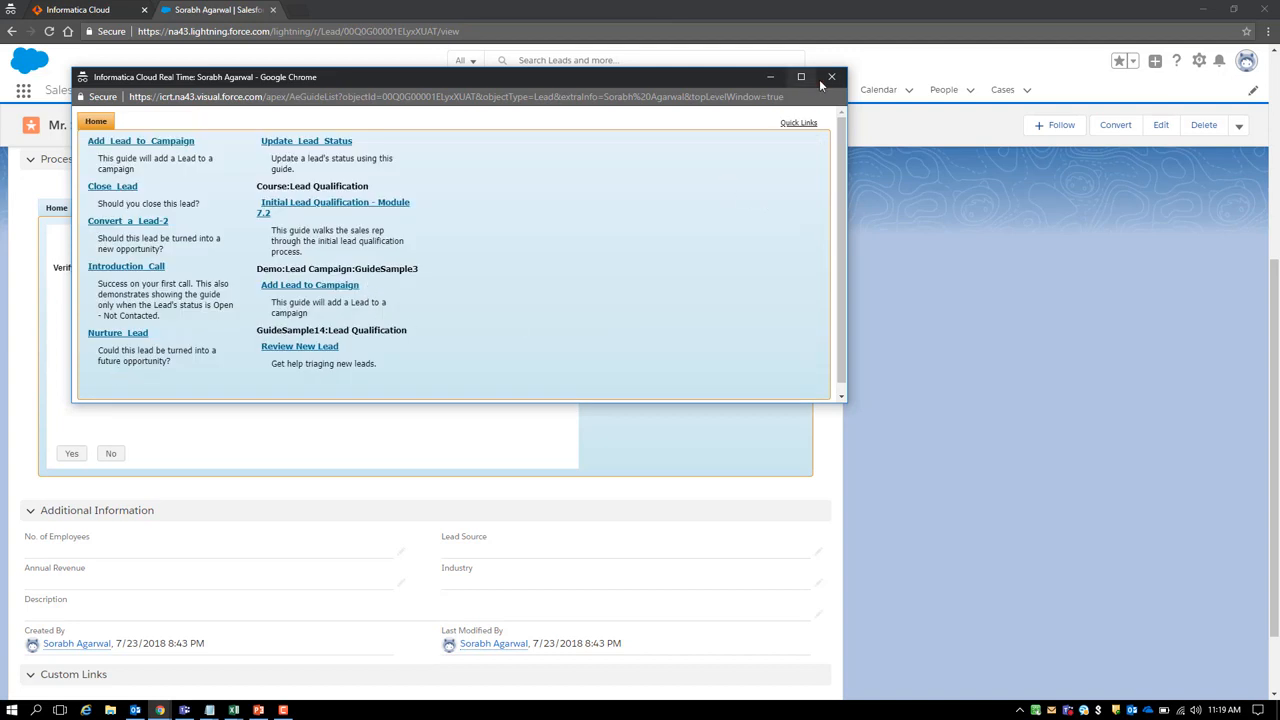
click(831, 76)
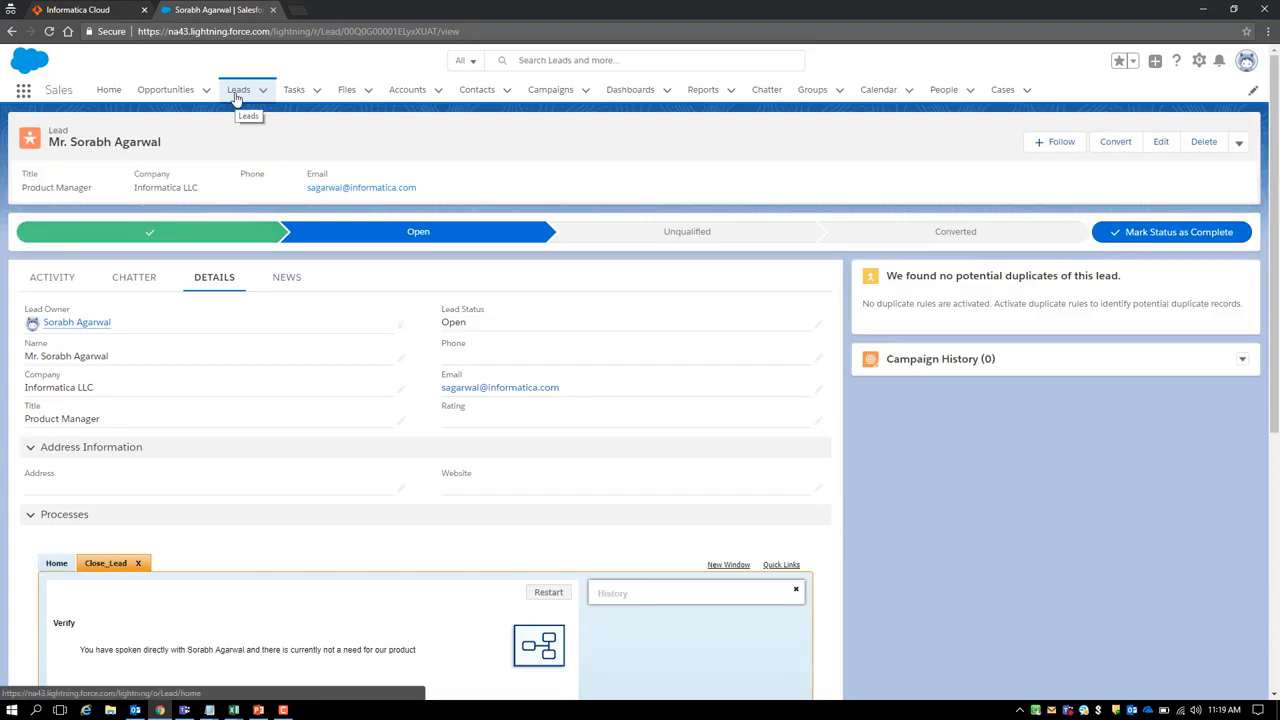
click(238, 89)
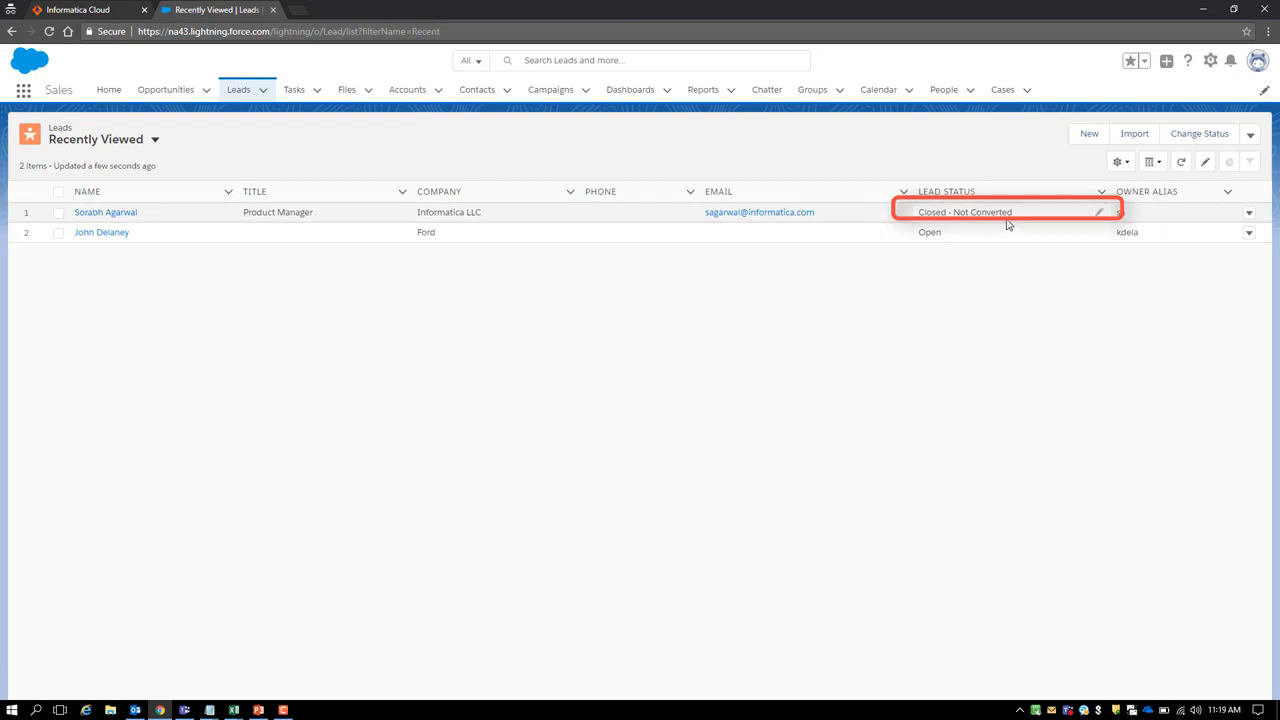
click(105, 212)
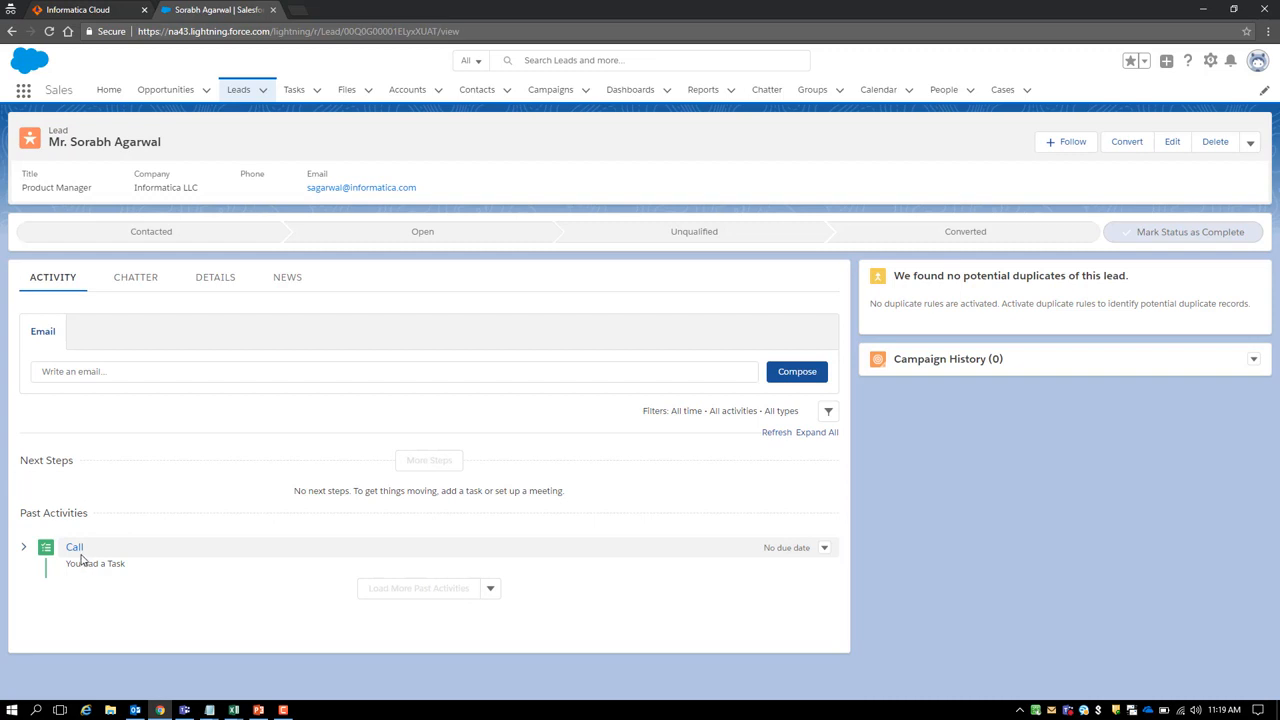
click(74, 547)
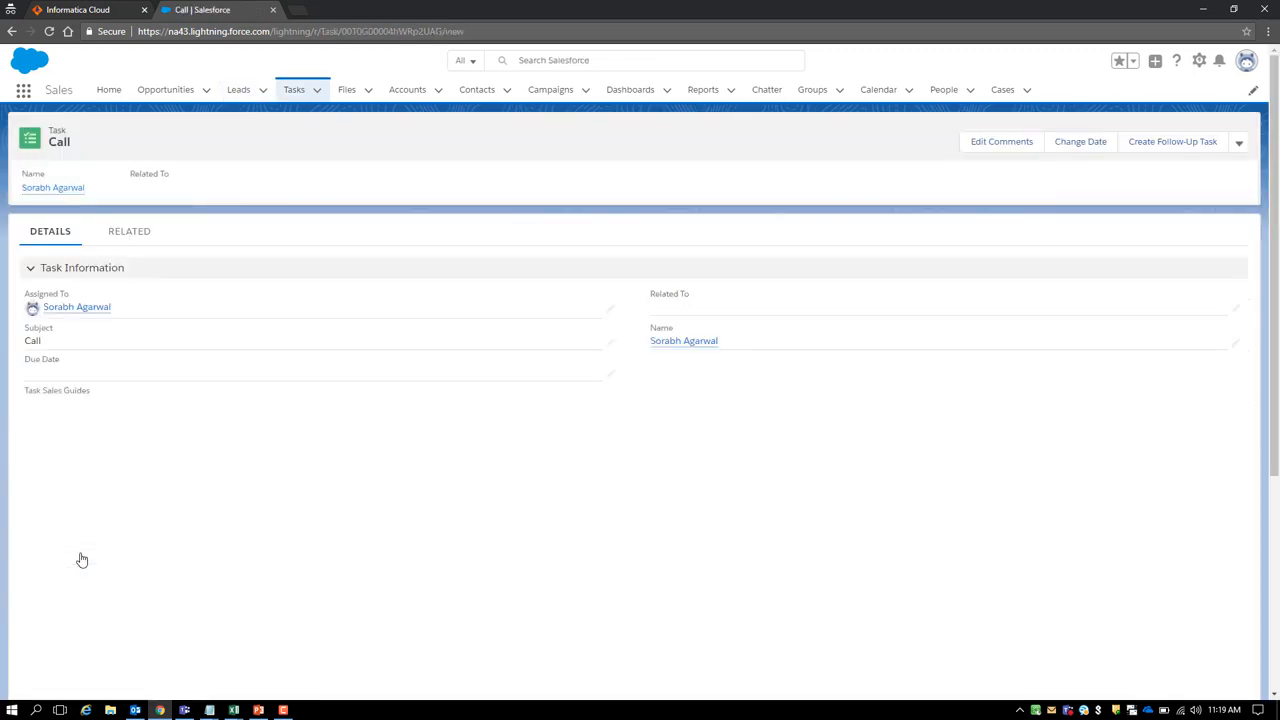